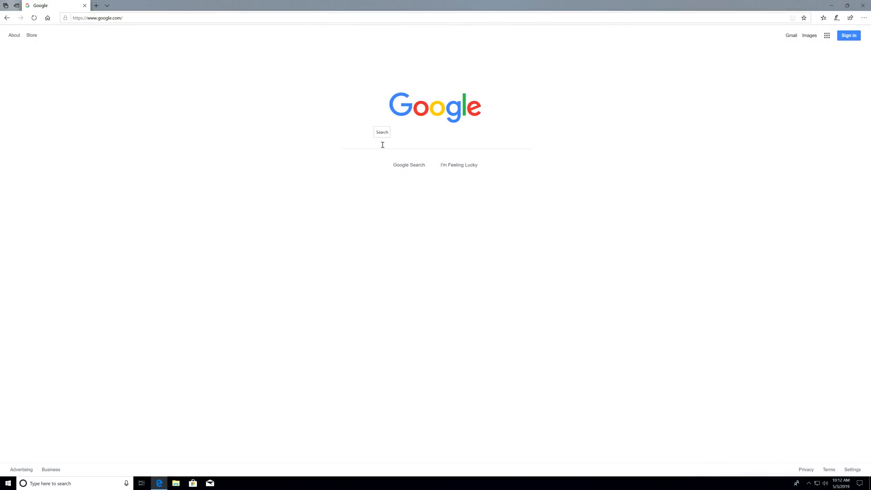
- Search Google for 'media creation tool' using the autocomplete suggestion
{"action": "type", "text": "media"}
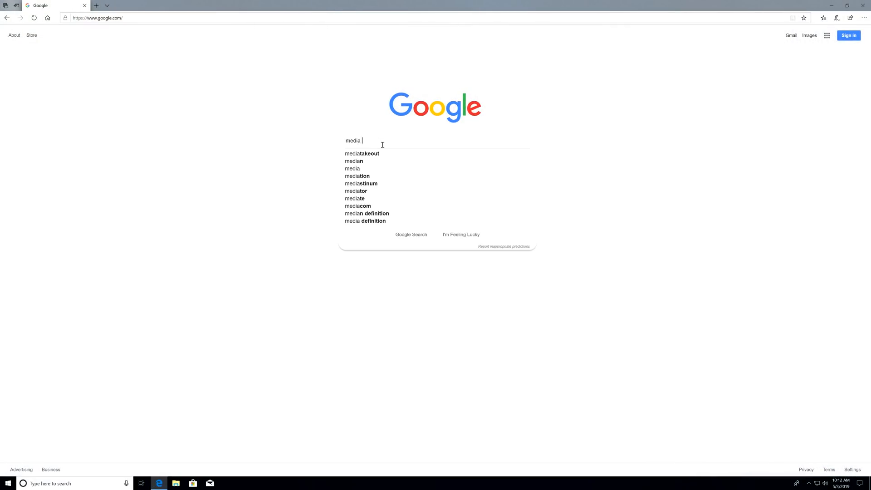
{"action": "type", "text": "creat"}
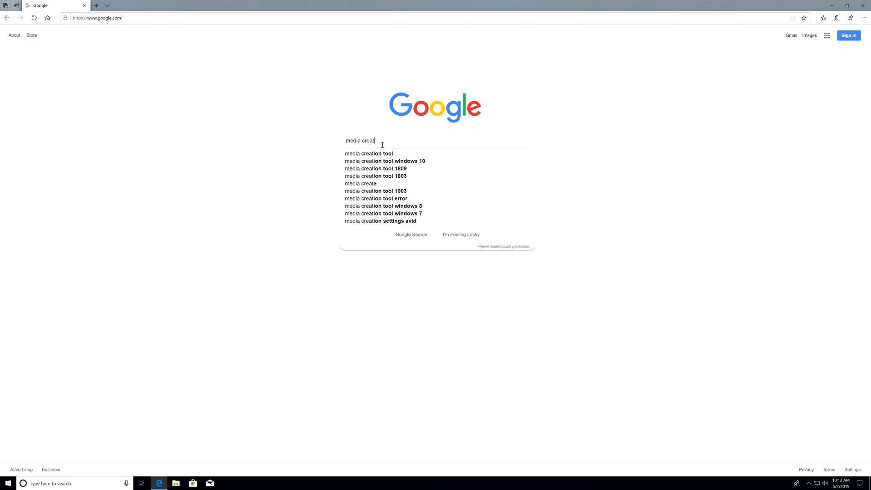
{"action": "left_click", "coordinate": [369, 154]}
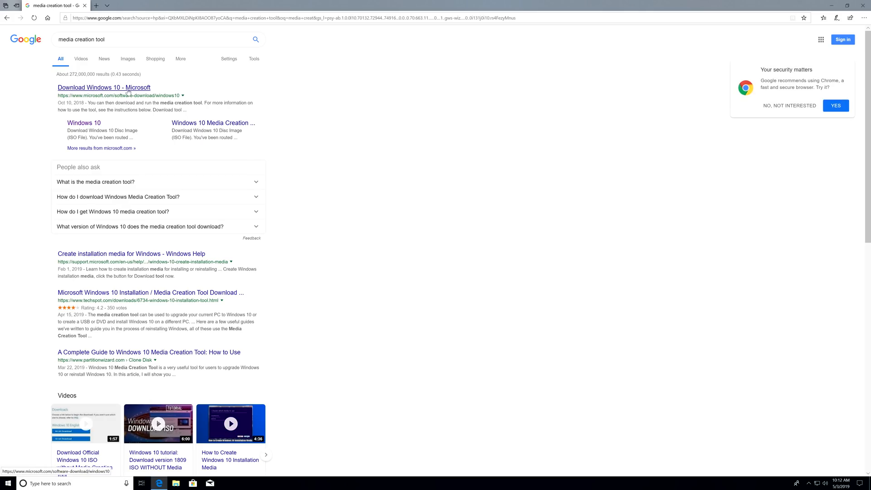
- From the Download Windows 10 result, download MediaCreationTool1809.exe and run it from the download bar
{"action": "left_click", "coordinate": [104, 87]}
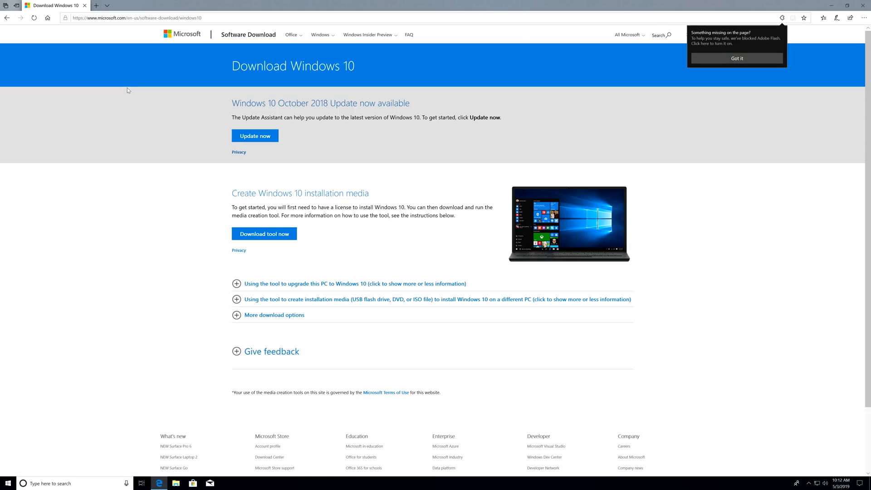
{"action": "mouse_move", "coordinate": [264, 233]}
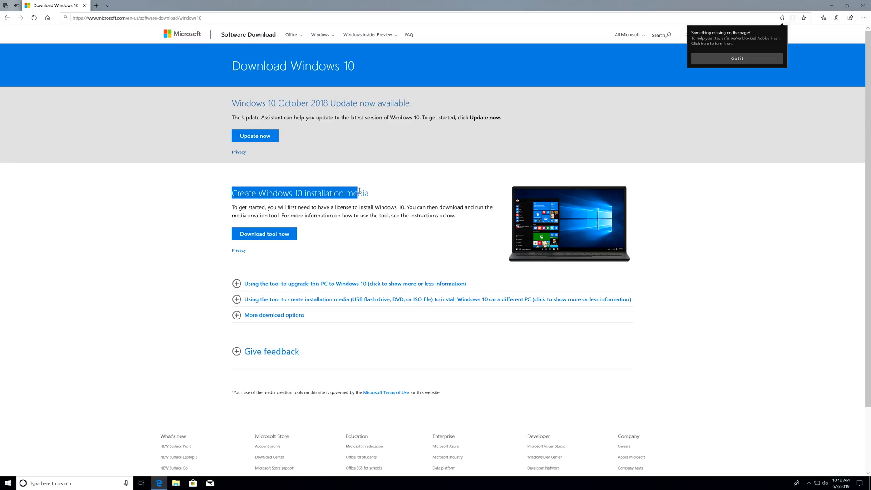
{"action": "left_click", "coordinate": [265, 233]}
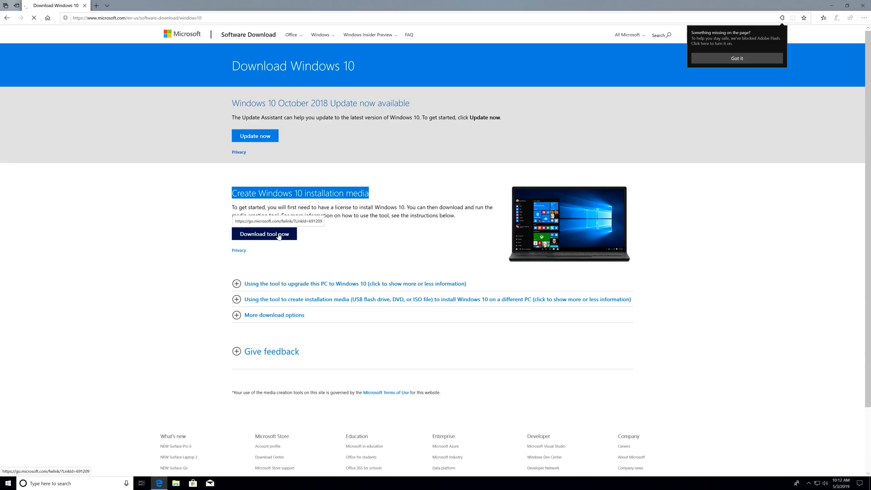
{"action": "left_click", "coordinate": [265, 233]}
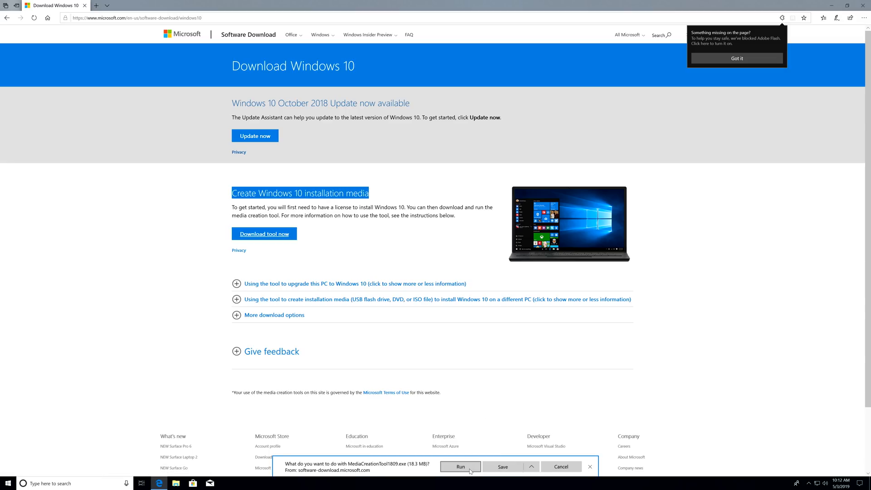
{"action": "left_click", "coordinate": [460, 468]}
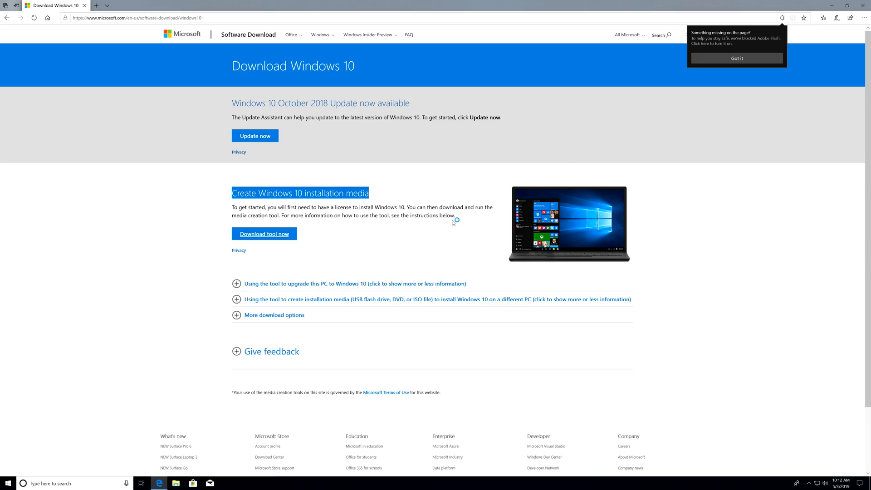